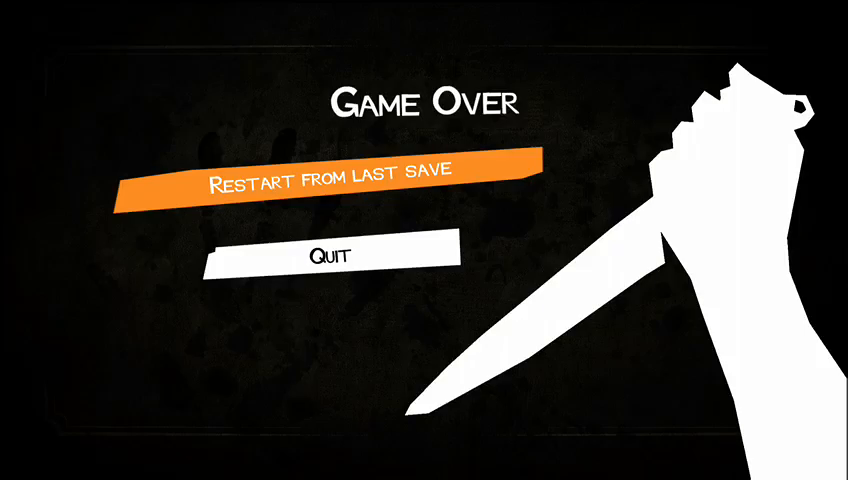
left_click(340, 172)
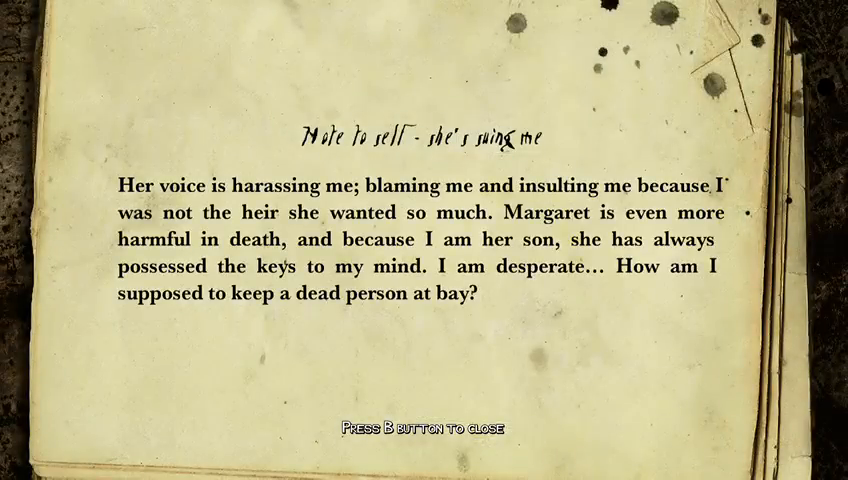
key("b")
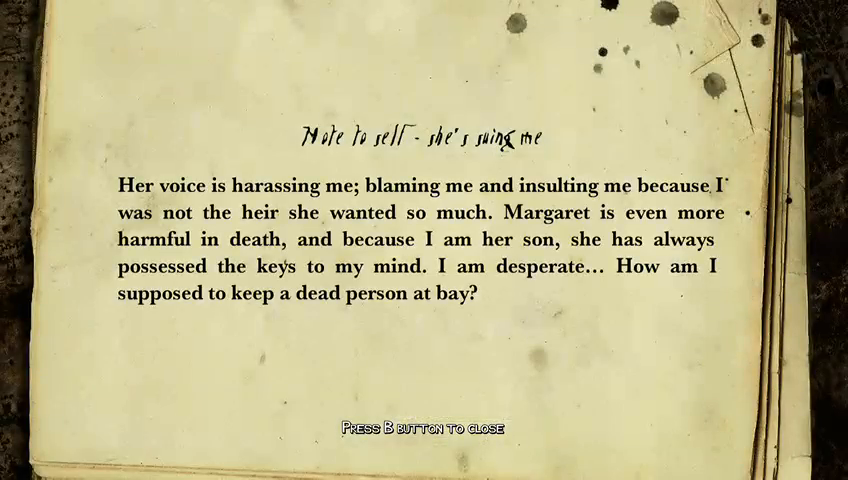
key("b")
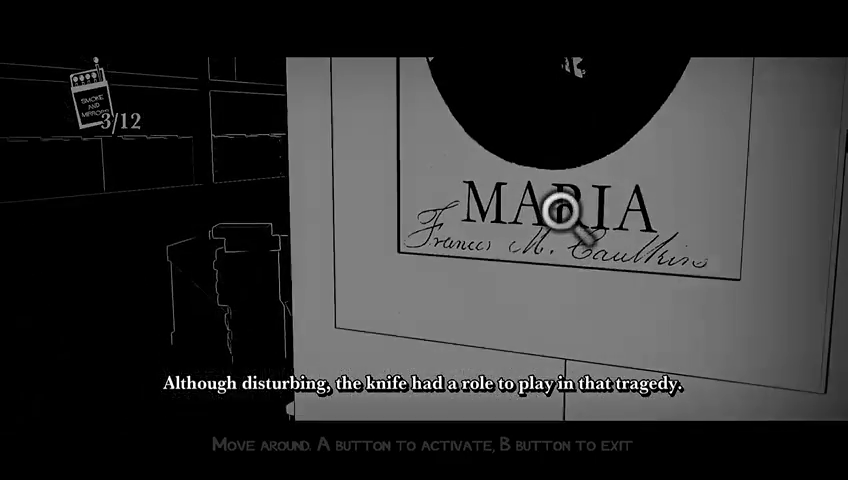
key("b")
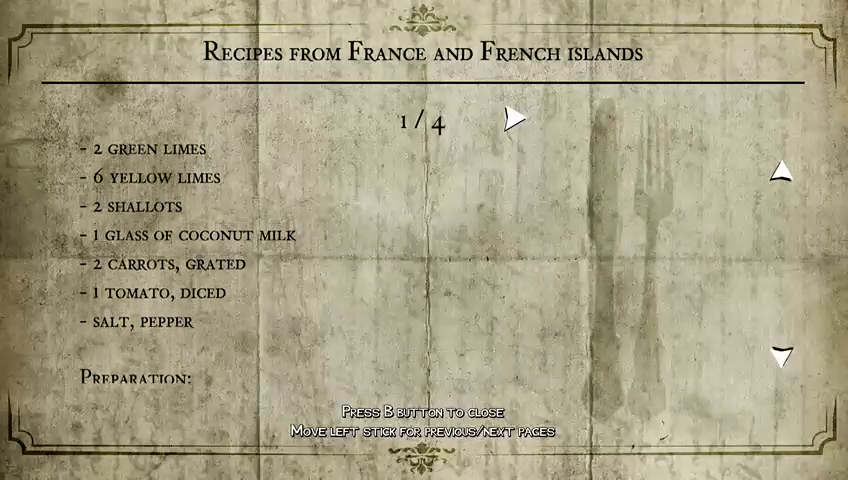
key("b")
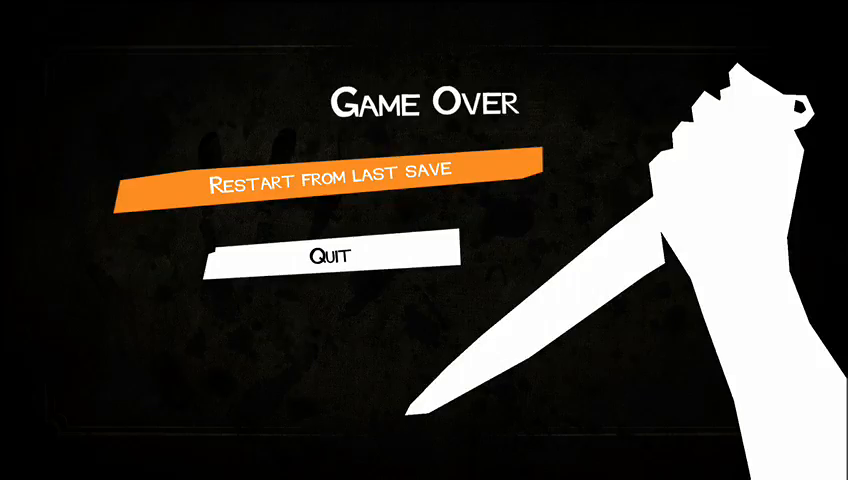
left_click(338, 174)
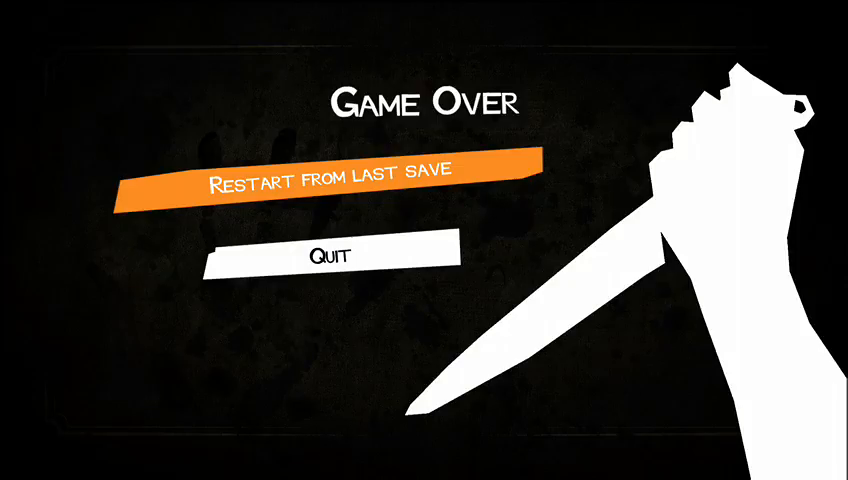
left_click(335, 171)
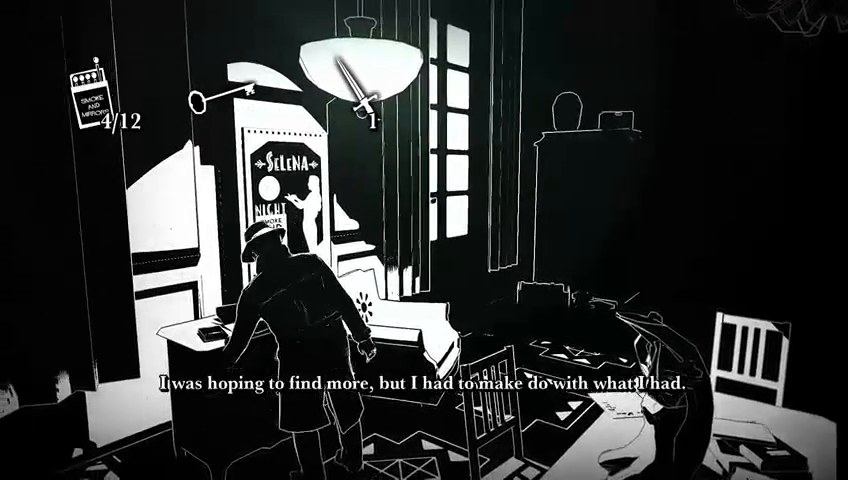